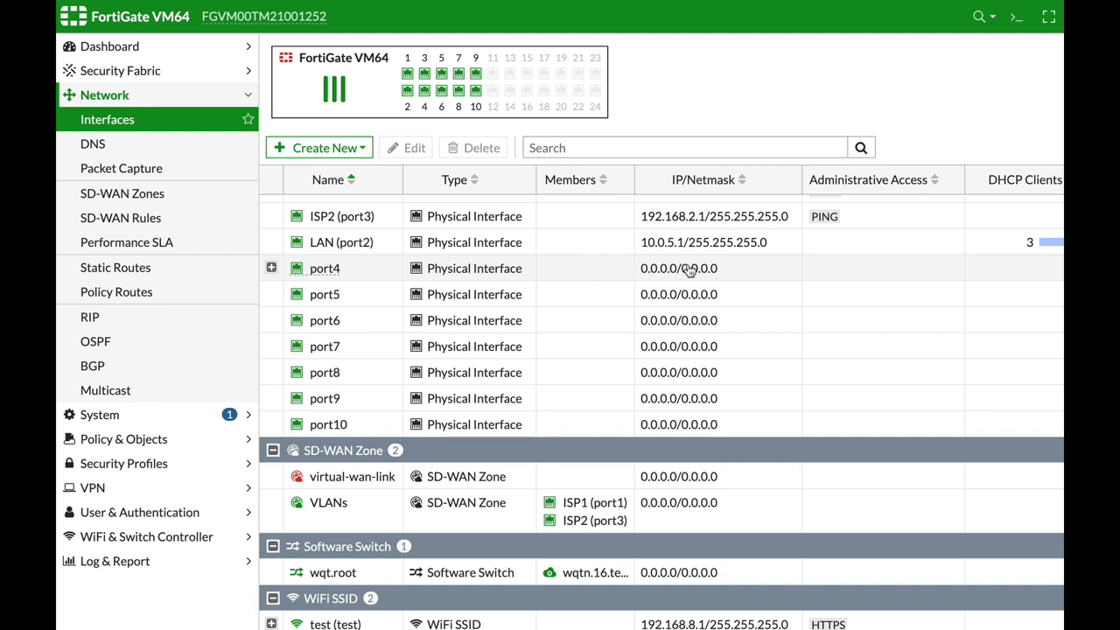
mouse_move(657, 281)
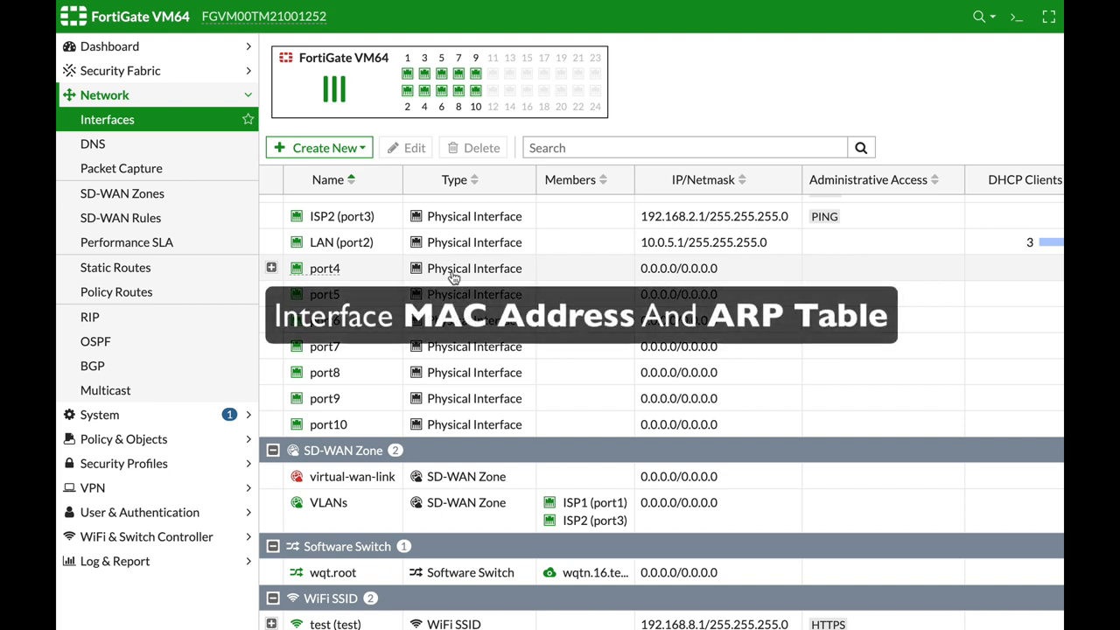
mouse_move(464, 280)
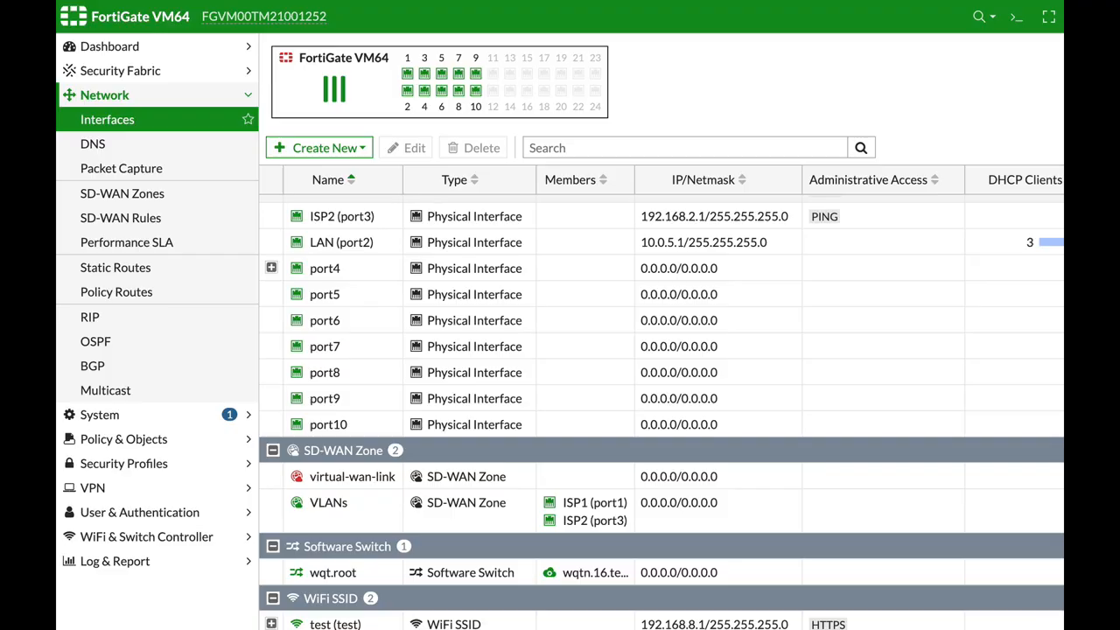
Run 'get hardware nic port1' in the CLI console and highlight MAC 00:0c:29:75:82:ac.
click(1017, 16)
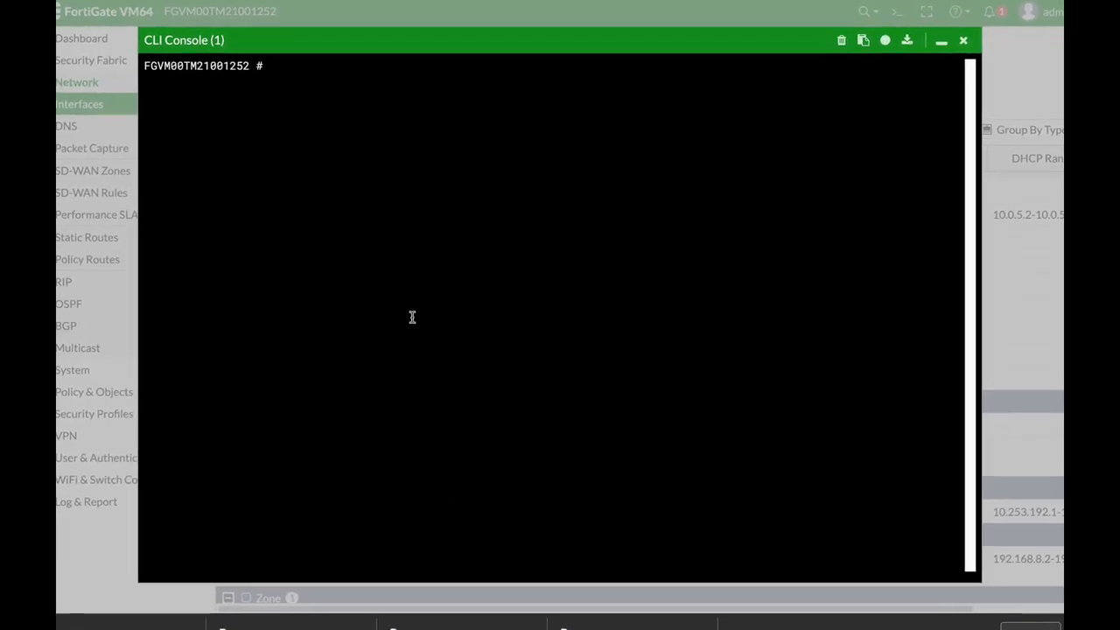
text(get hardware nic)
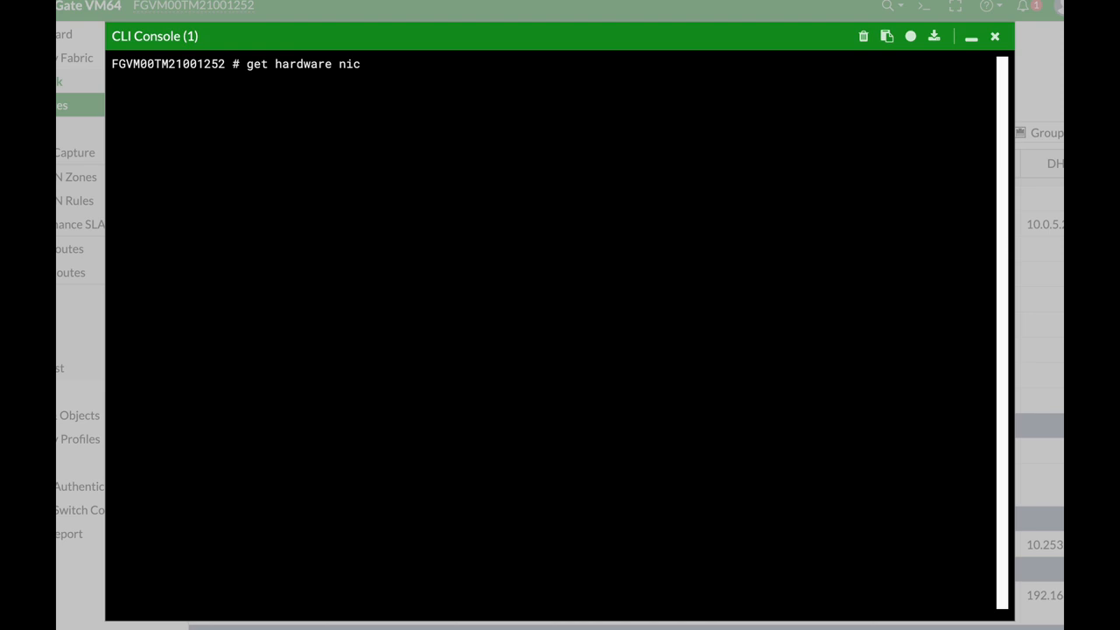
text(port1)
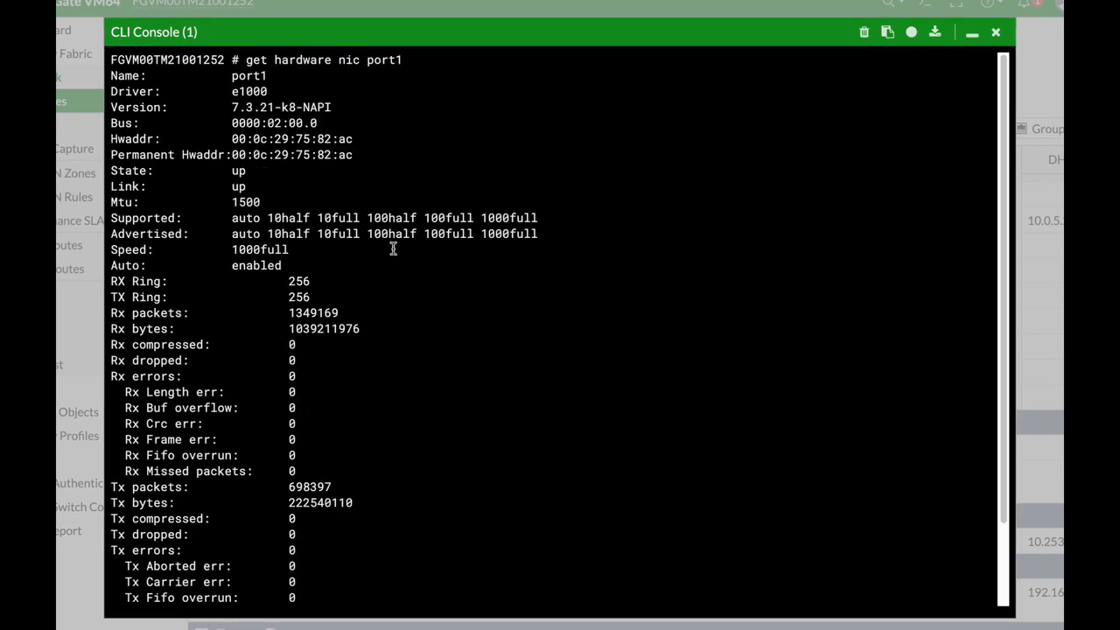
mouse_move(438, 208)
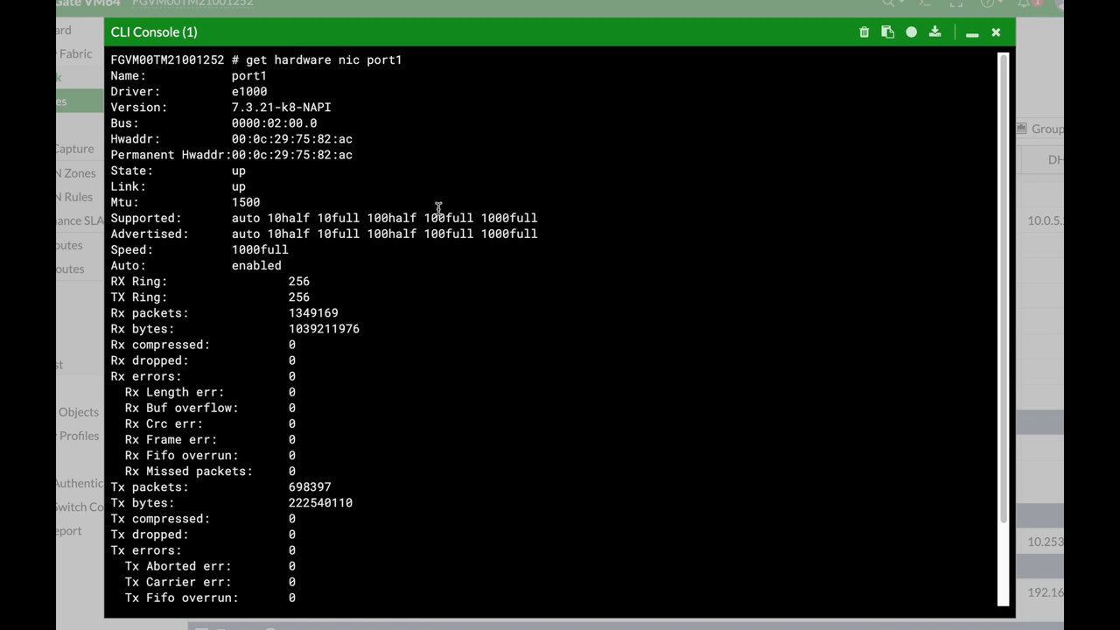
mouse_move(239, 139)
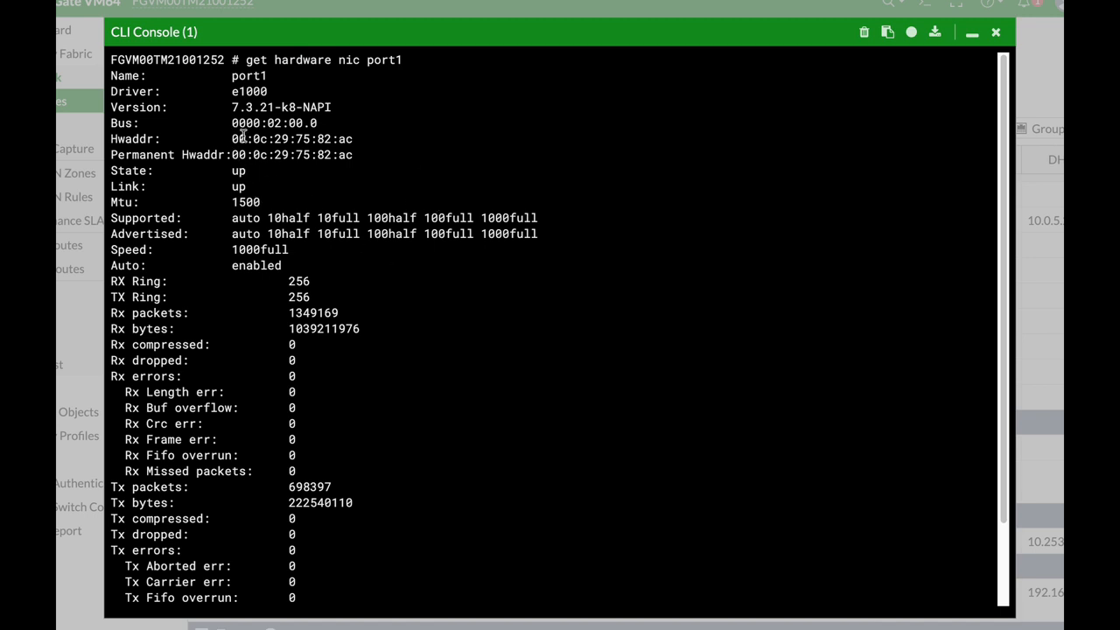
double_click(292, 140)
text(get)
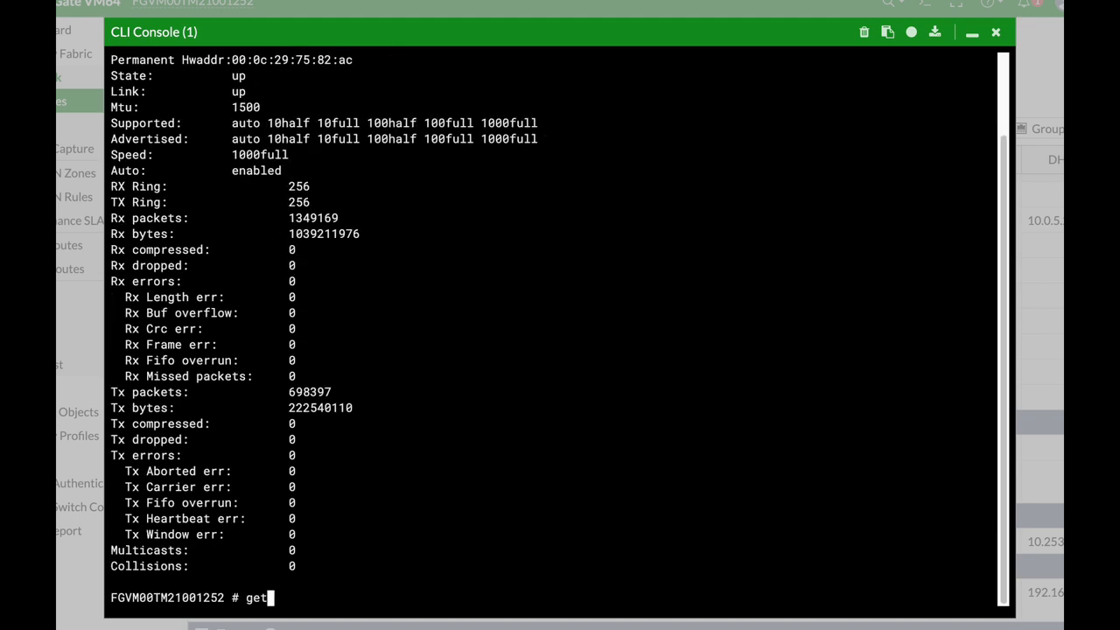
Run 'get system arp' and highlight the first entry's interface.
text(system arp)
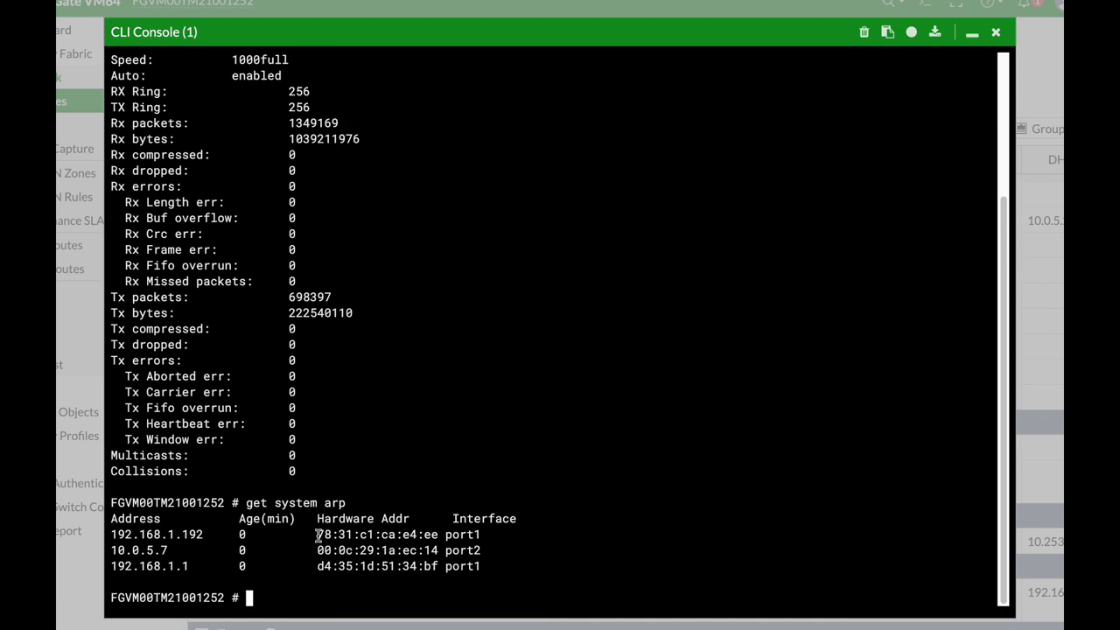
double_click(461, 534)
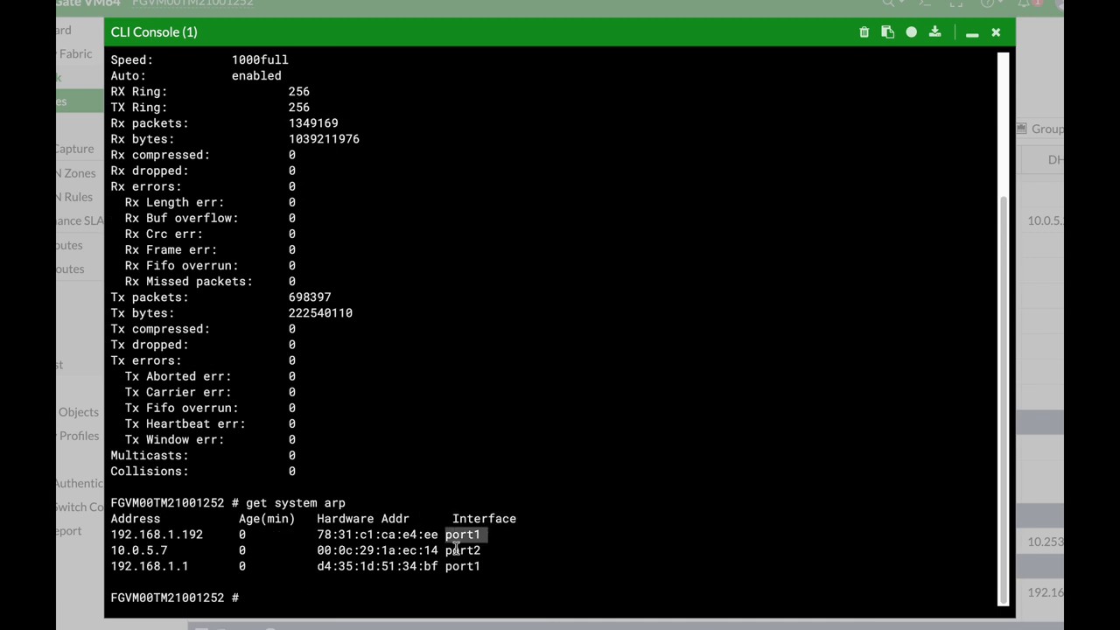